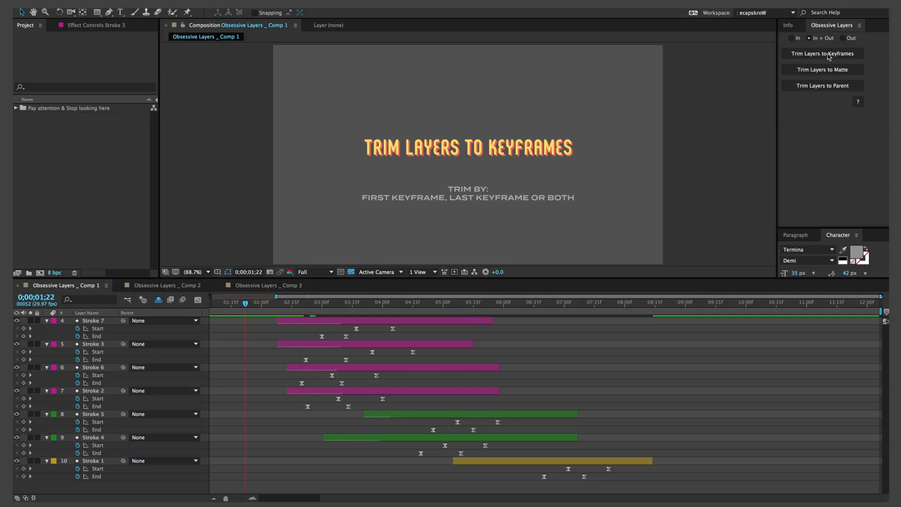
{"action": "mouse_move", "coordinate": [618, 193]}
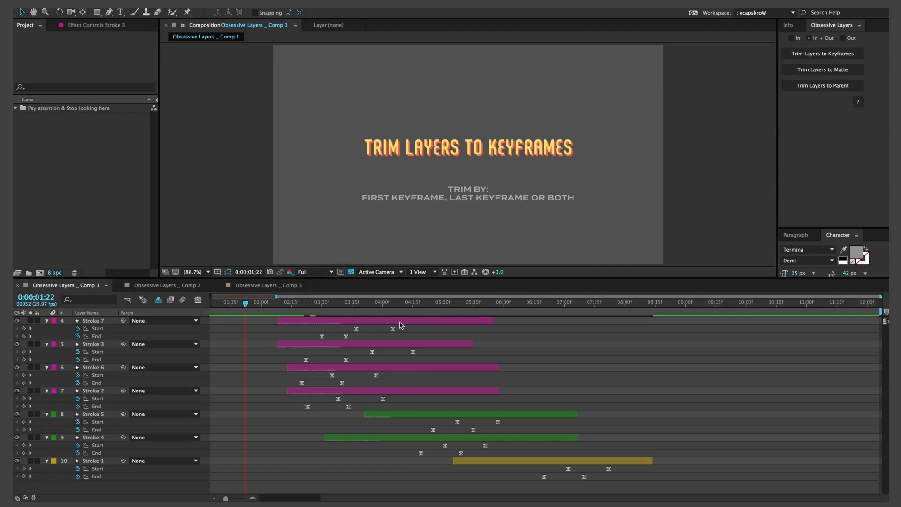
{"action": "mouse_move", "coordinate": [472, 463]}
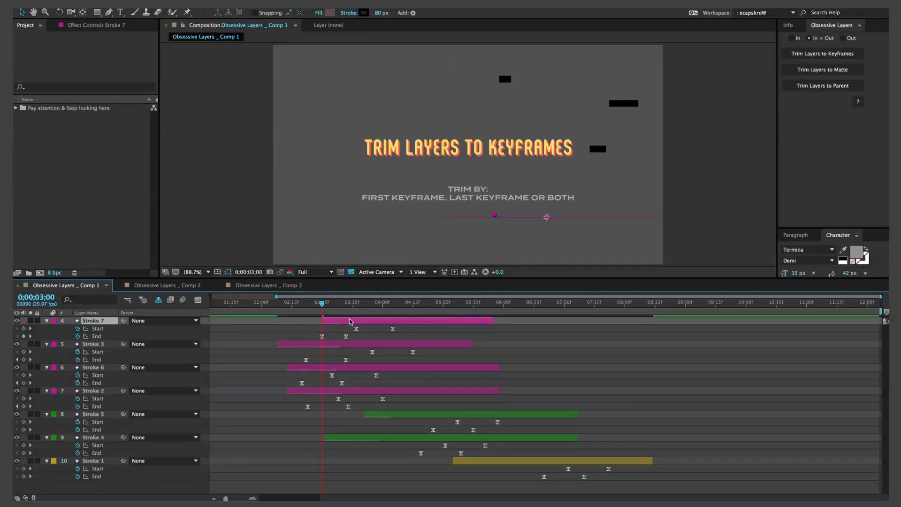
Restore Stroke 7 to full length, select all layers and switch the panel's trim mode to Out
{"action": "left_click", "coordinate": [392, 302]}
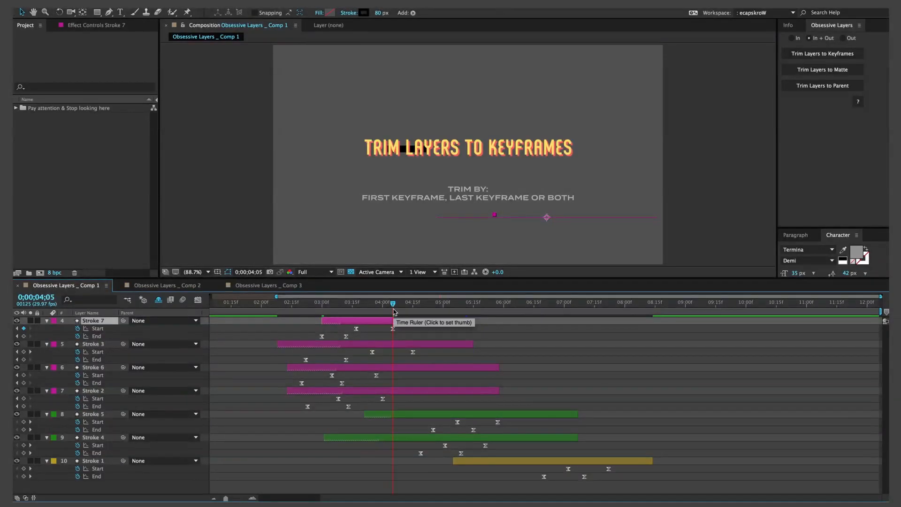
{"action": "mouse_move", "coordinate": [379, 329]}
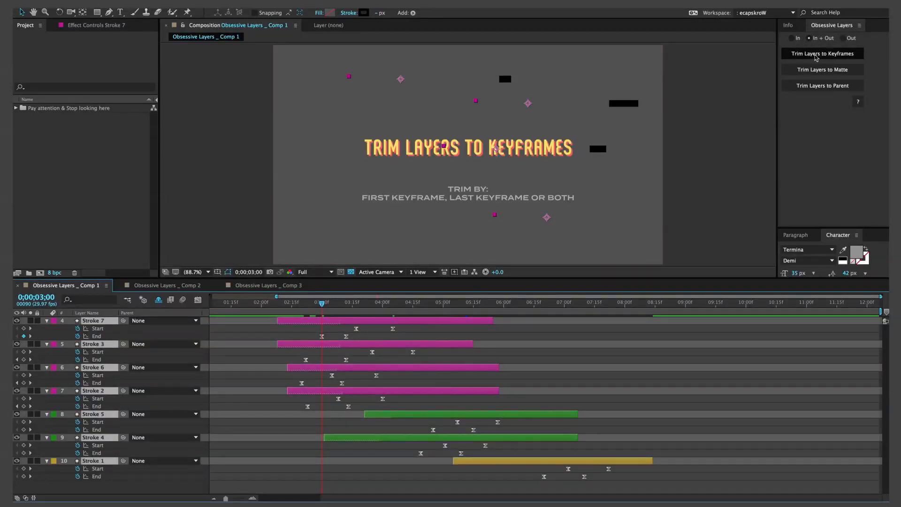
{"action": "left_click", "coordinate": [822, 54]}
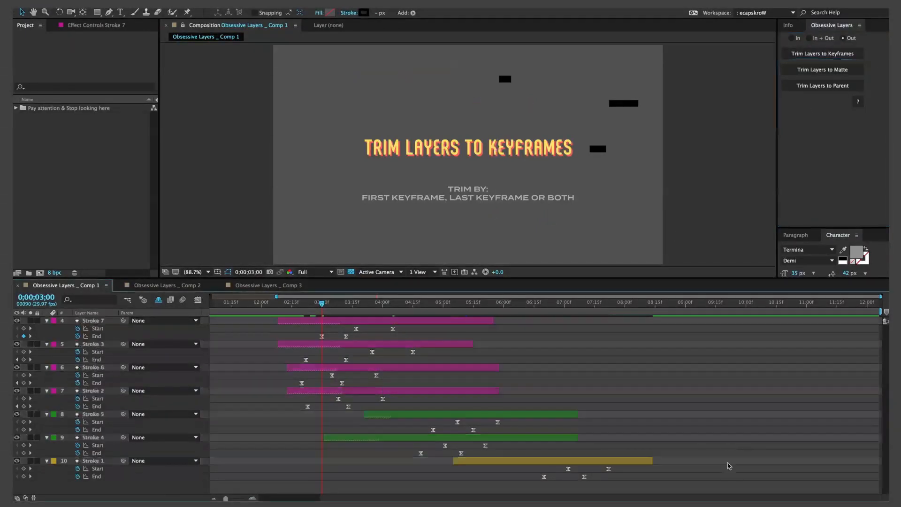
{"action": "left_click", "coordinate": [155, 286]}
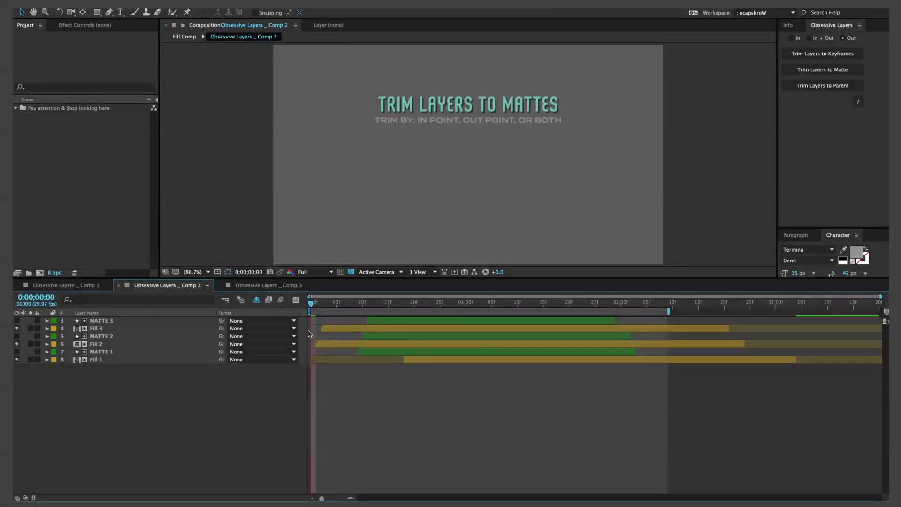
Select MATTE 3 and reveal its Size and X Position keyframes
{"action": "left_click", "coordinate": [101, 320]}
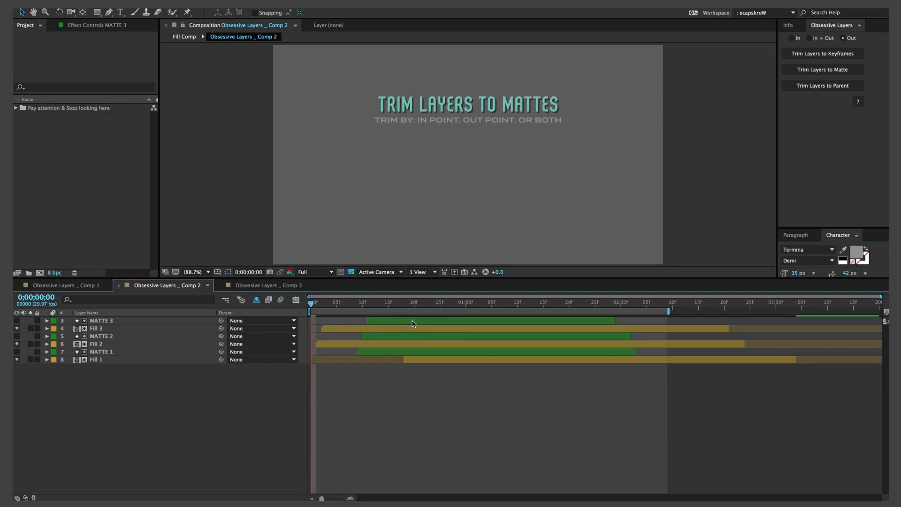
{"action": "left_click", "coordinate": [96, 328]}
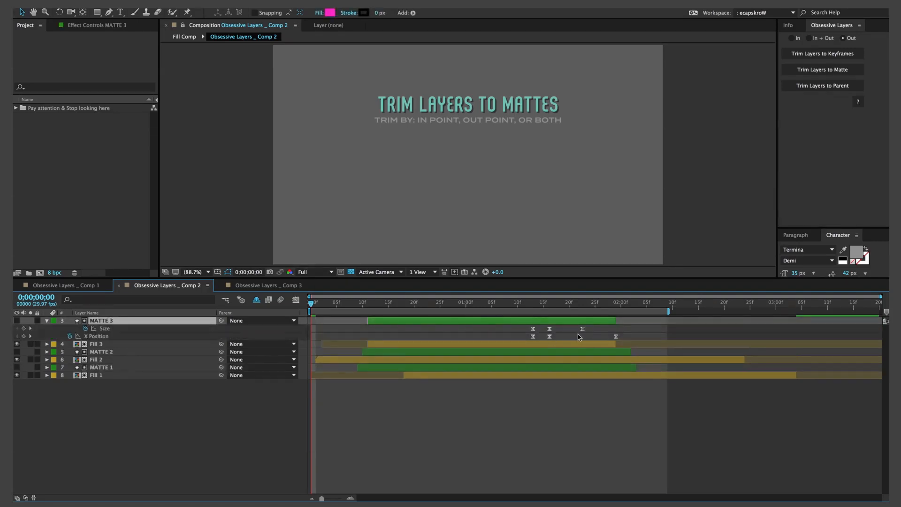
Reveal the other mattes' keyframes and trim all mattes and fills to those keyframe ranges
{"action": "left_click", "coordinate": [96, 343]}
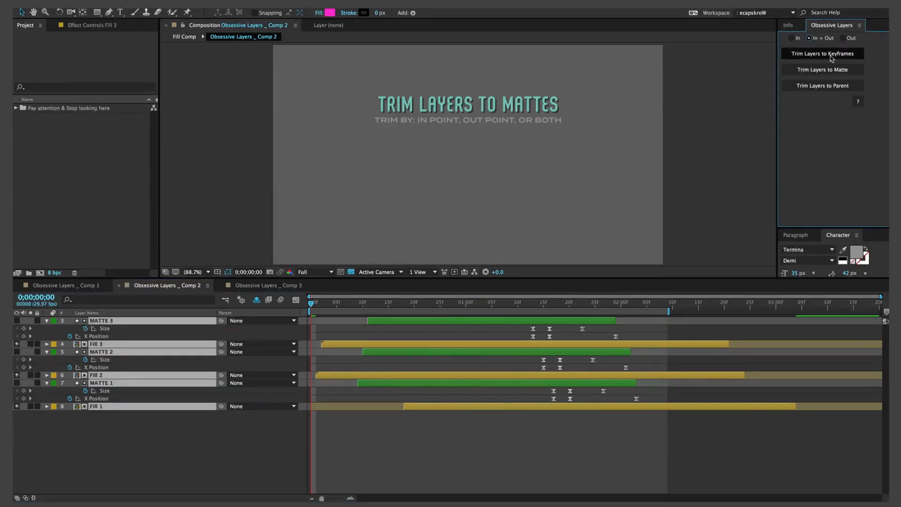
{"action": "left_click", "coordinate": [823, 54]}
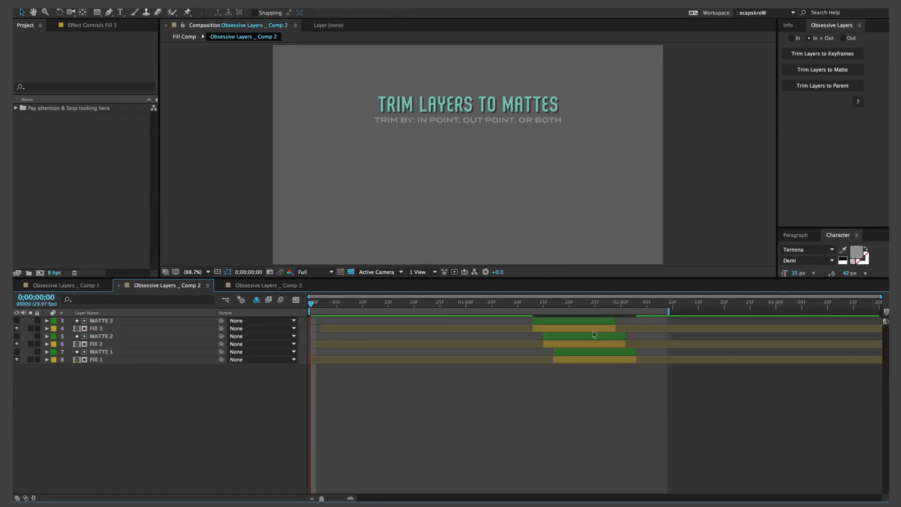
Undo the keyframe trim and use Trim Layers to Matte so each matte matches its fill's duration
{"action": "left_click", "coordinate": [823, 70]}
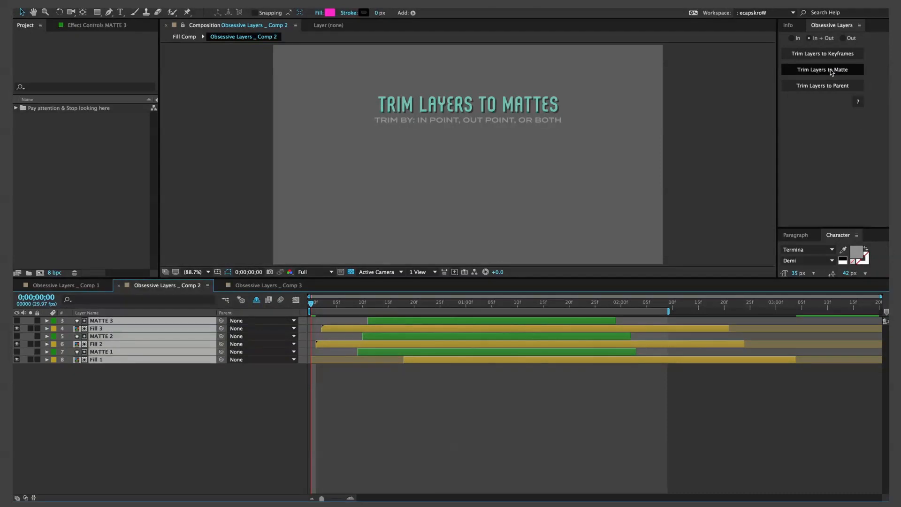
{"action": "mouse_move", "coordinate": [822, 68]}
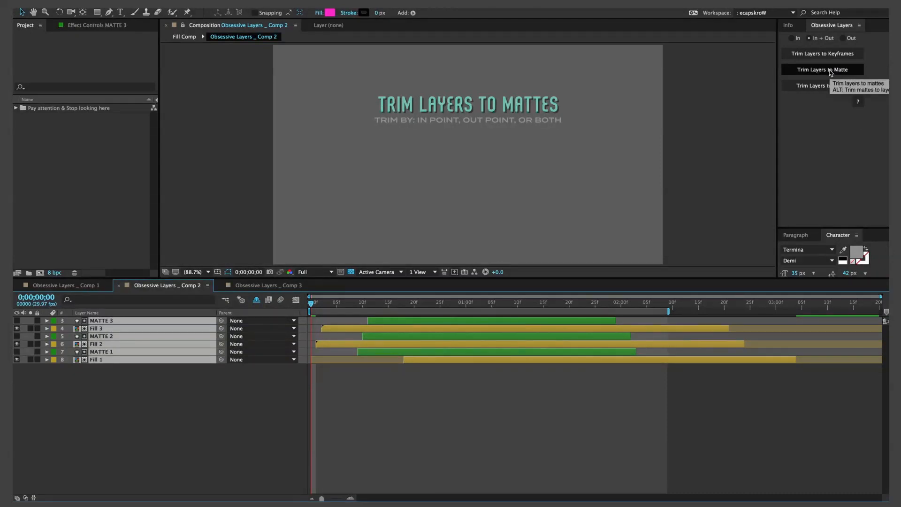
{"action": "left_click", "coordinate": [822, 69]}
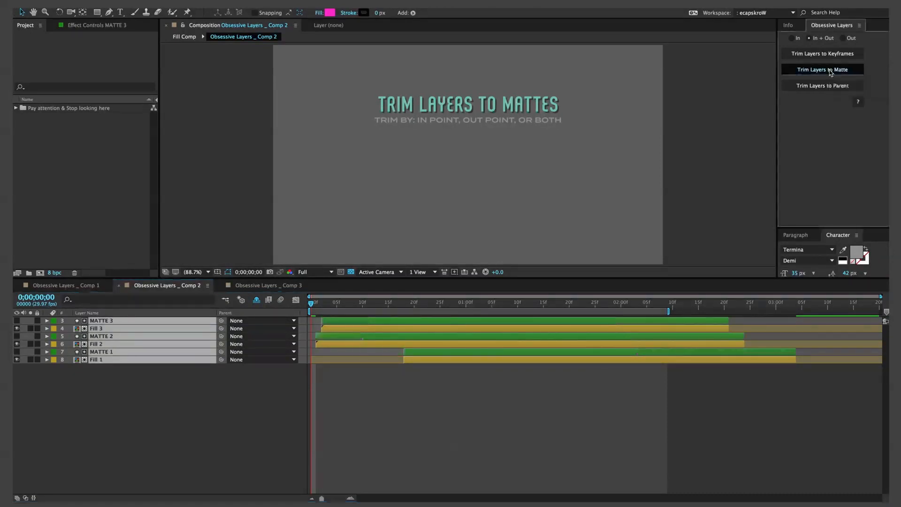
{"action": "left_click", "coordinate": [822, 68]}
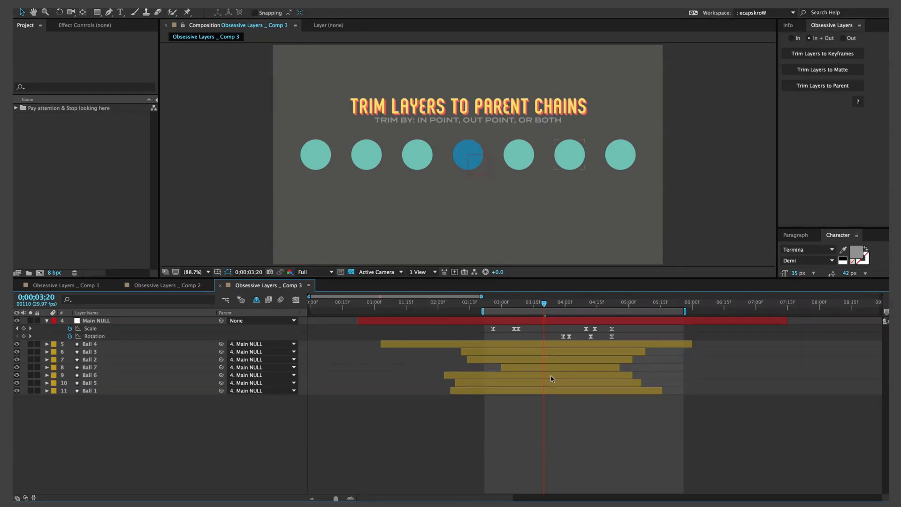
Select Main NULL and park the current time at its first Scale keyframe, 2:26
{"action": "left_click", "coordinate": [92, 344]}
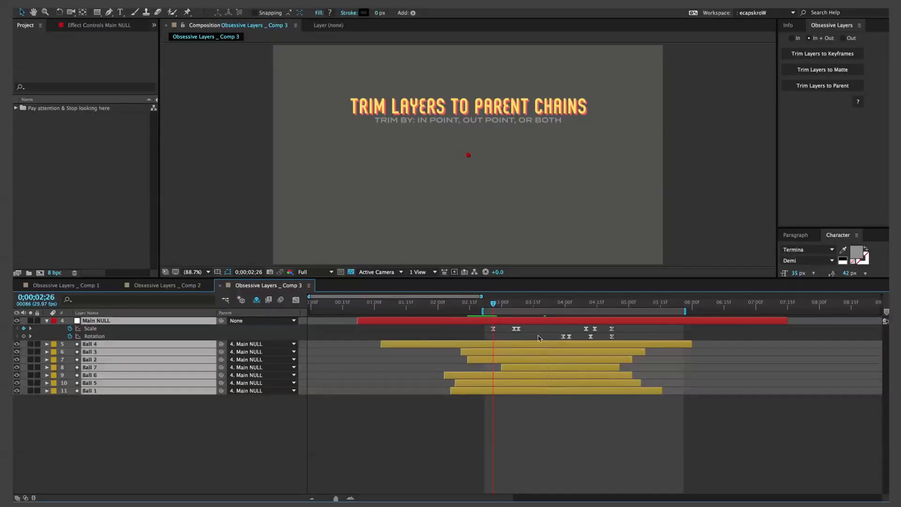
Trim Main NULL to its Scale and Rotation keyframes, leaving the Ball layers at full length
{"action": "left_click", "coordinate": [822, 53]}
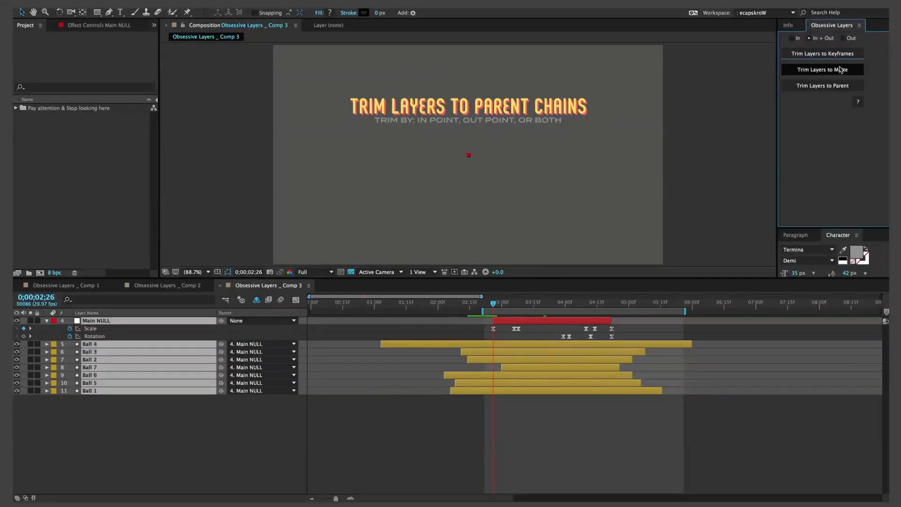
{"action": "mouse_move", "coordinate": [822, 85]}
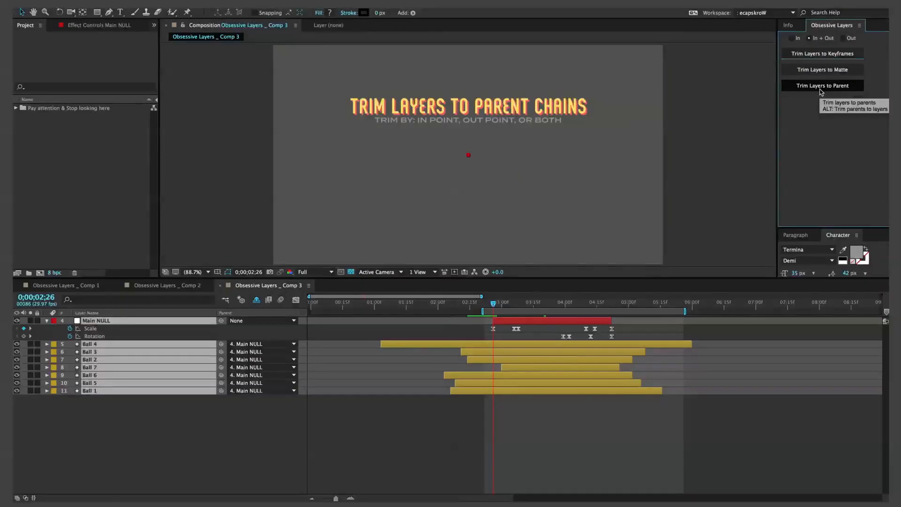
{"action": "left_click", "coordinate": [822, 86]}
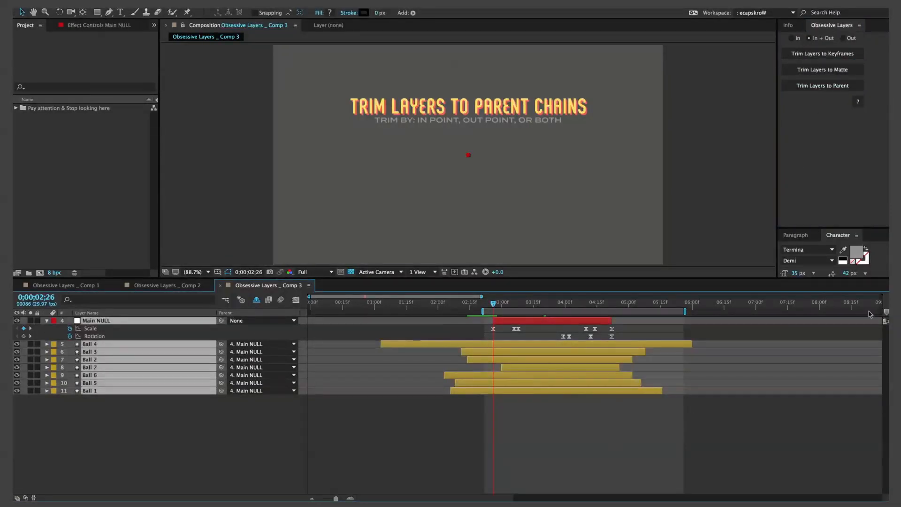
{"action": "left_click", "coordinate": [822, 86]}
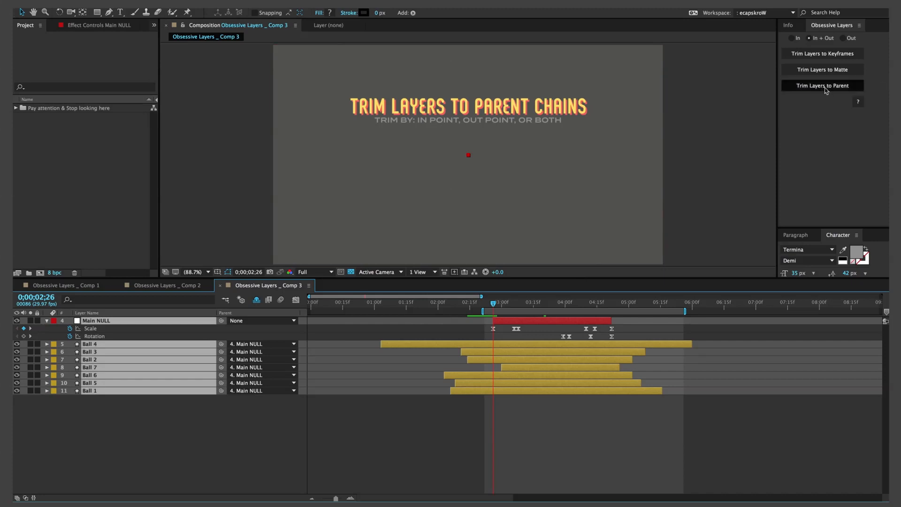
Move Ball 4 earlier and Ball 1 later, then extend Main NULL to cover every child Ball
{"action": "left_click", "coordinate": [823, 85]}
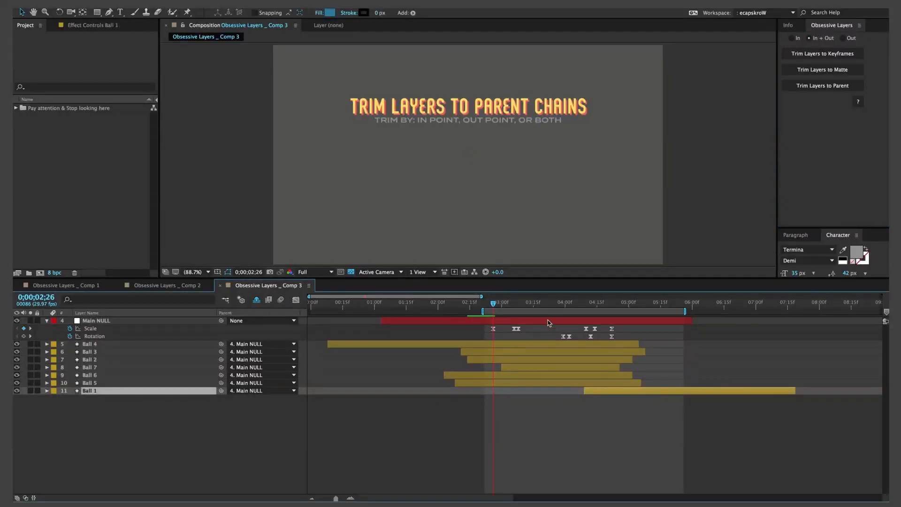
{"action": "left_click", "coordinate": [823, 85]}
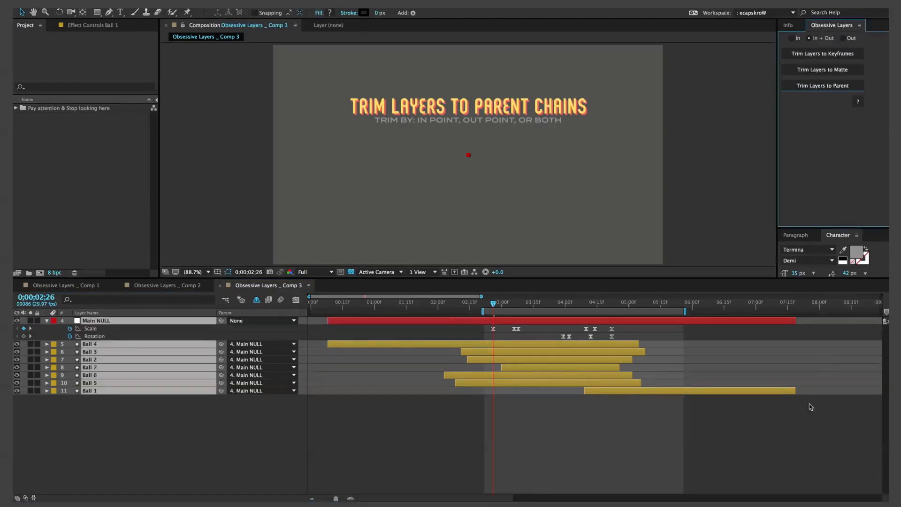